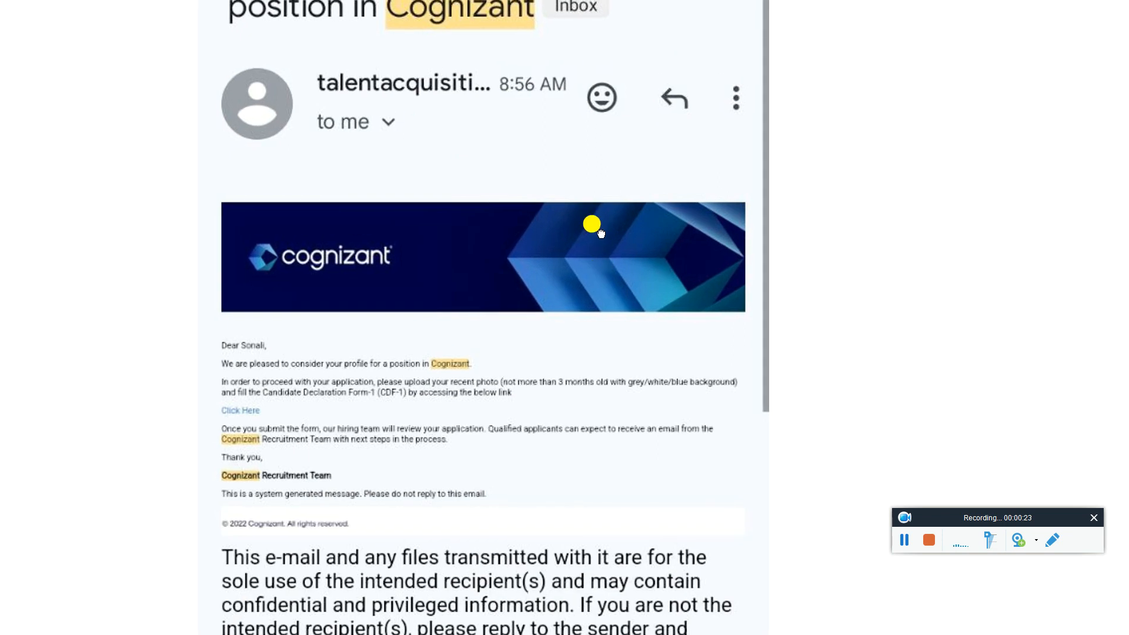
With the pen tool, circle the screening test date and trace a line down the Section table
{"action": "scroll", "scroll_direction": "down", "scroll_amount": 3}
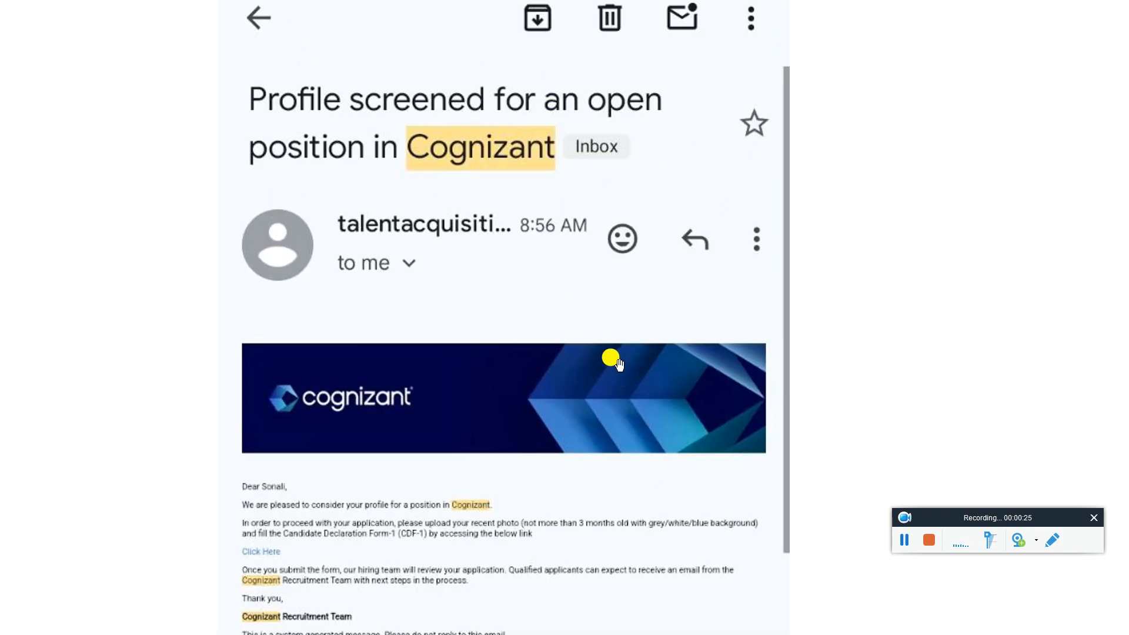
{"action": "scroll", "scroll_direction": "down", "scroll_amount": 3}
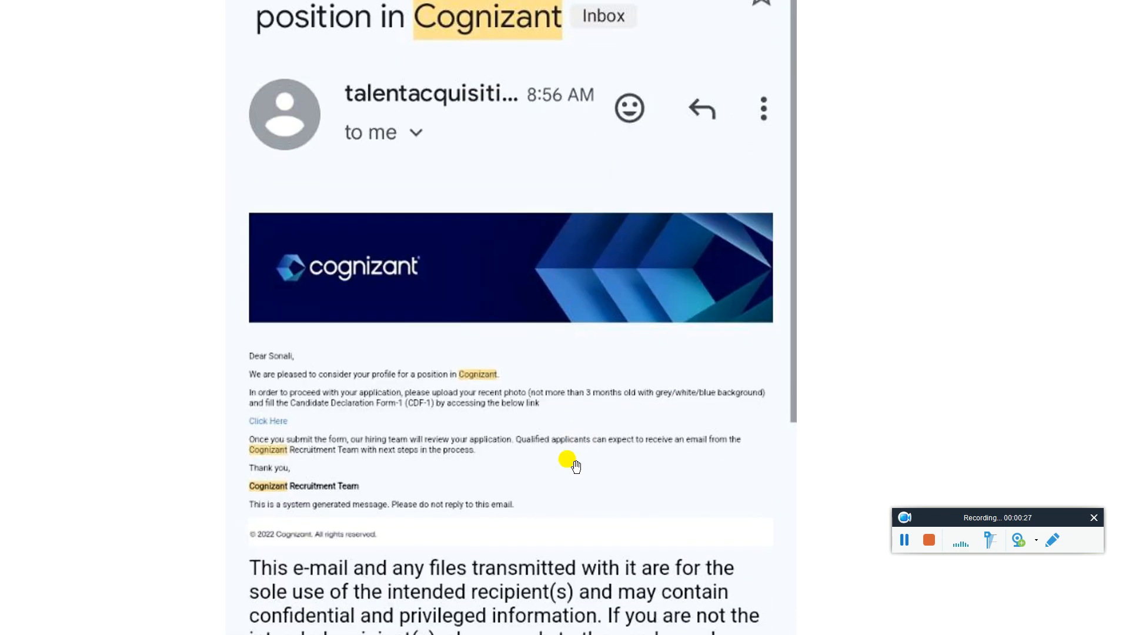
{"action": "mouse_move", "coordinate": [557, 407]}
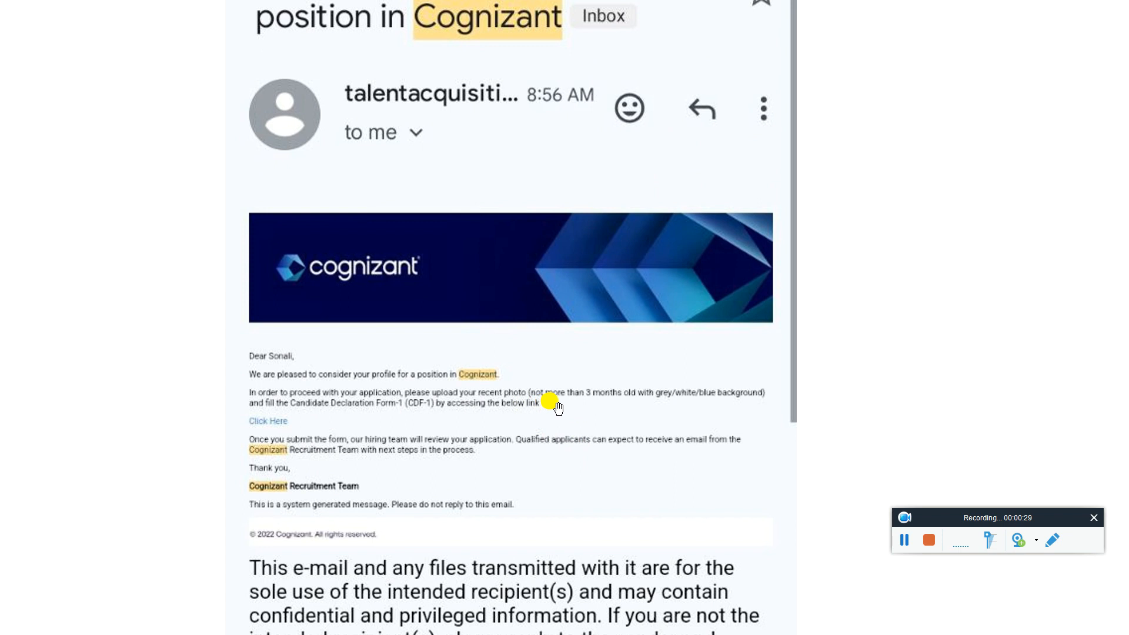
{"action": "mouse_move", "coordinate": [439, 422]}
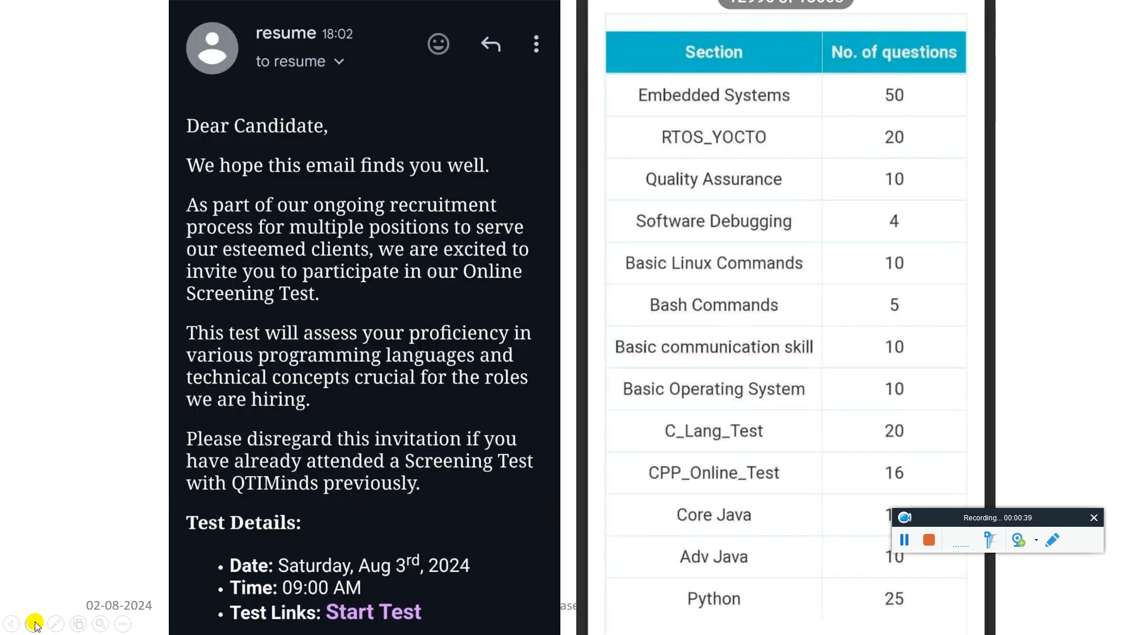
{"action": "left_click", "coordinate": [55, 623]}
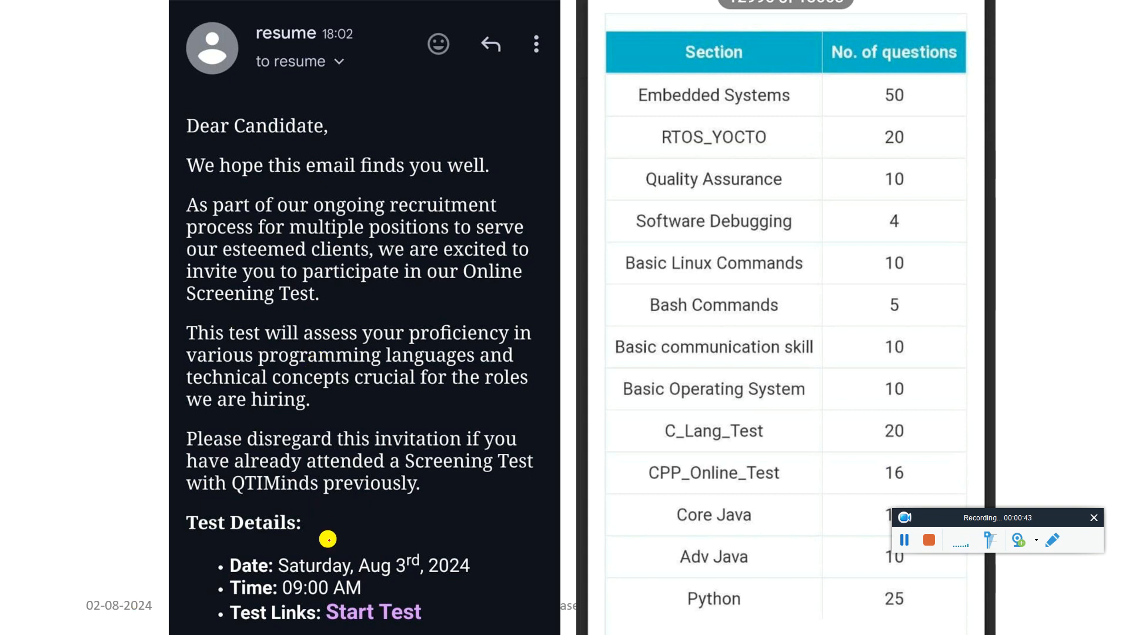
{"action": "left_click_drag", "start_coordinate": [274, 543], "coordinate": [205, 573]}
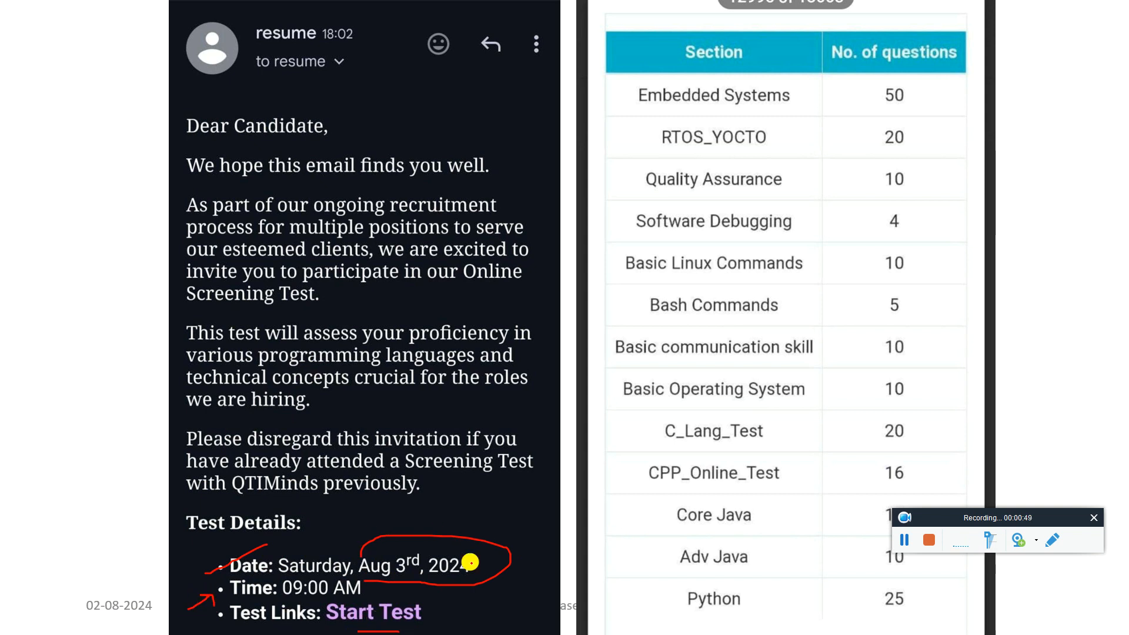
{"action": "left_click_drag", "start_coordinate": [608, 71], "coordinate": [643, 569]}
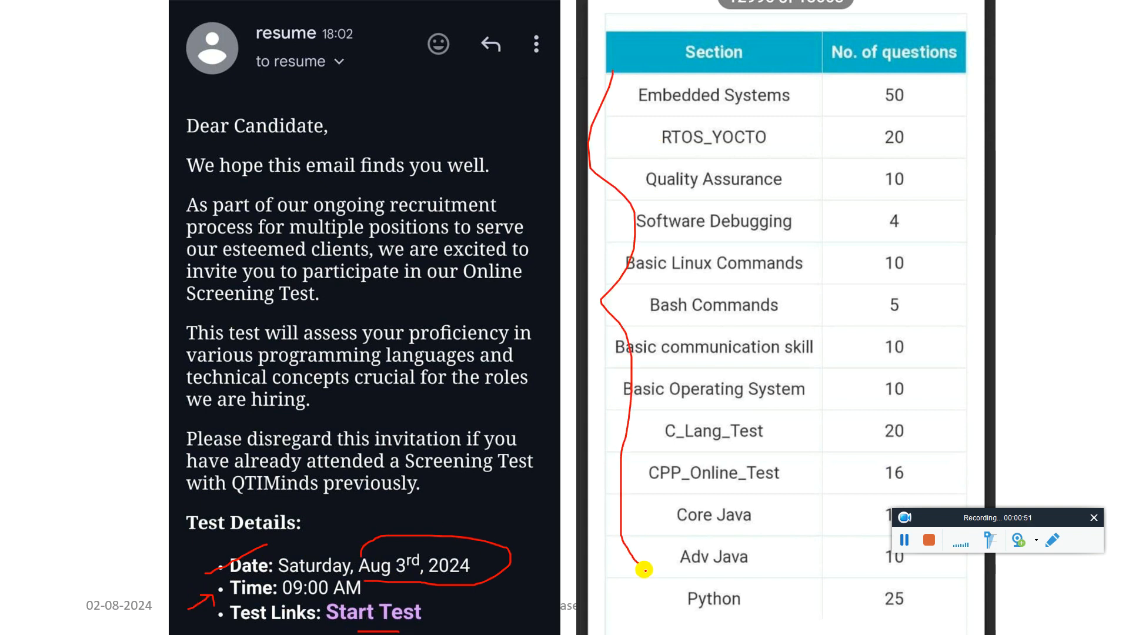
{"action": "mouse_move", "coordinate": [716, 398]}
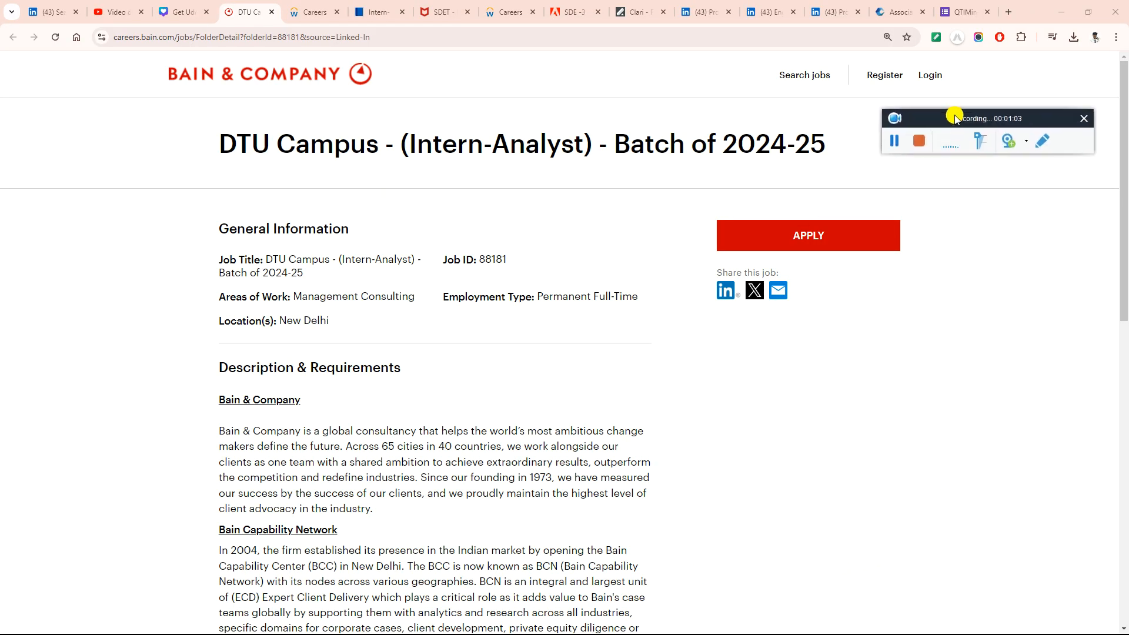
{"action": "mouse_move", "coordinate": [584, 339]}
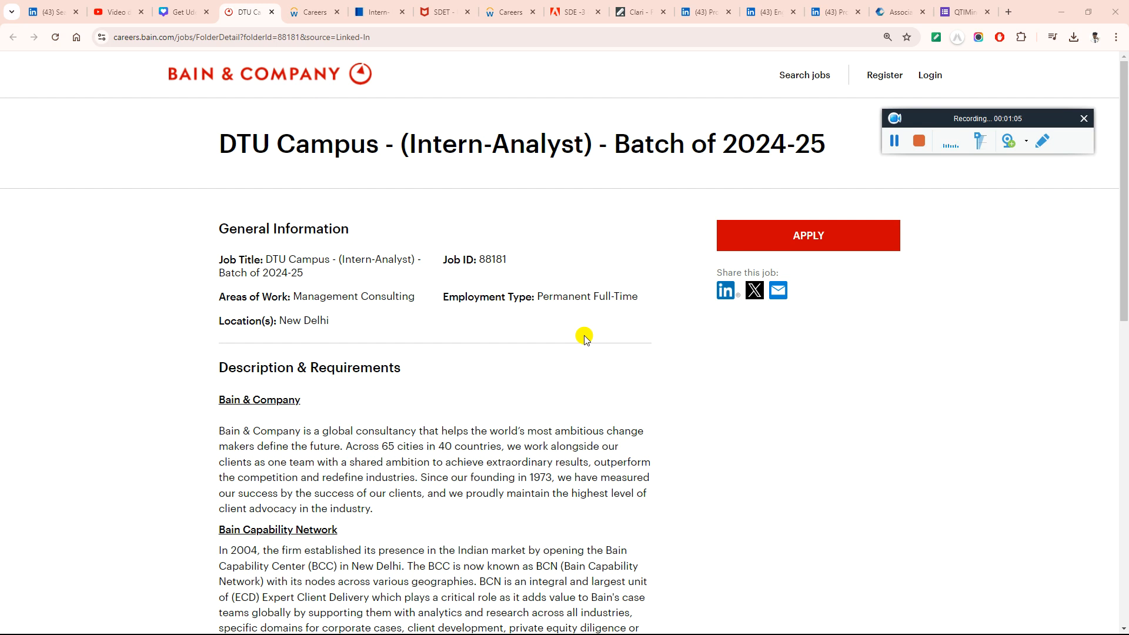
{"action": "scroll", "scroll_direction": "down", "scroll_amount": 3}
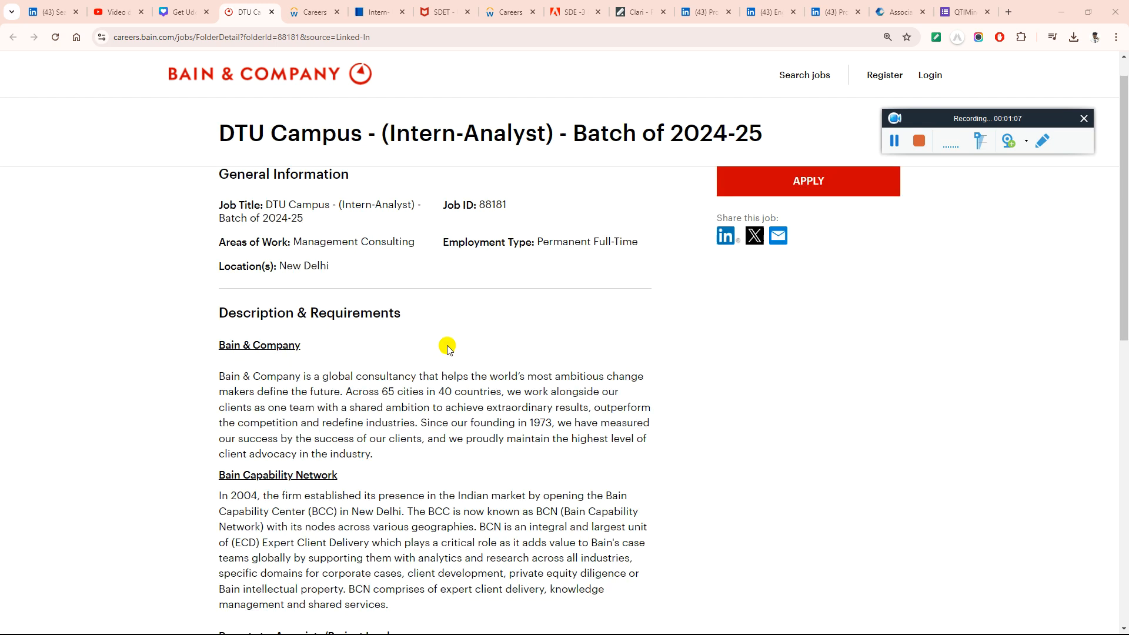
{"action": "scroll", "scroll_direction": "down", "scroll_amount": 3}
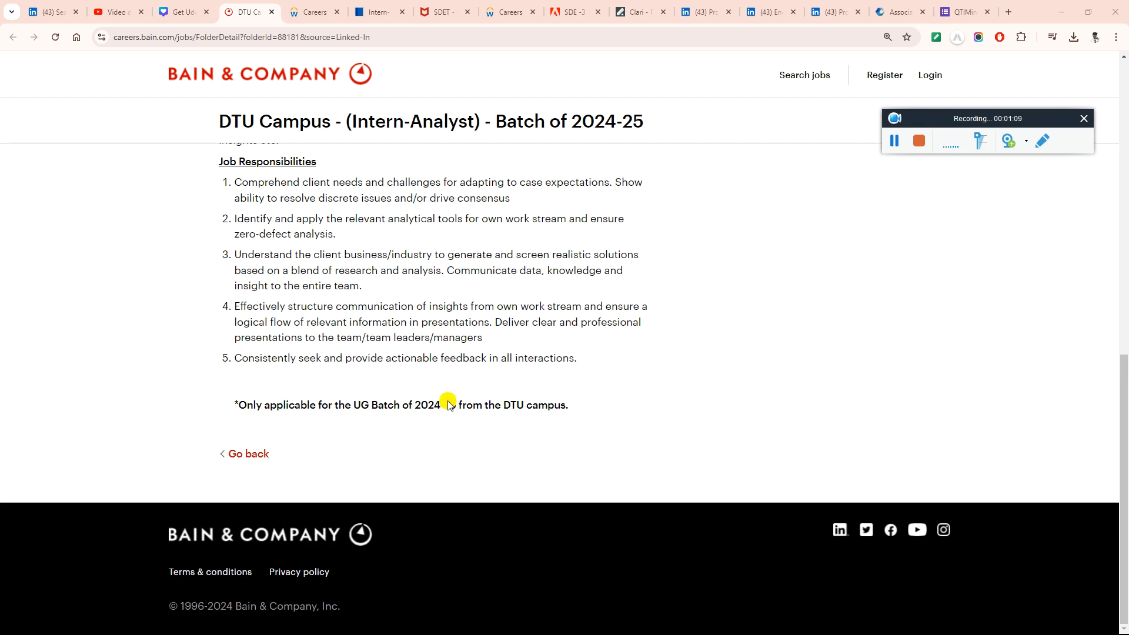
{"action": "left_click_drag", "start_coordinate": [244, 405], "coordinate": [396, 404]}
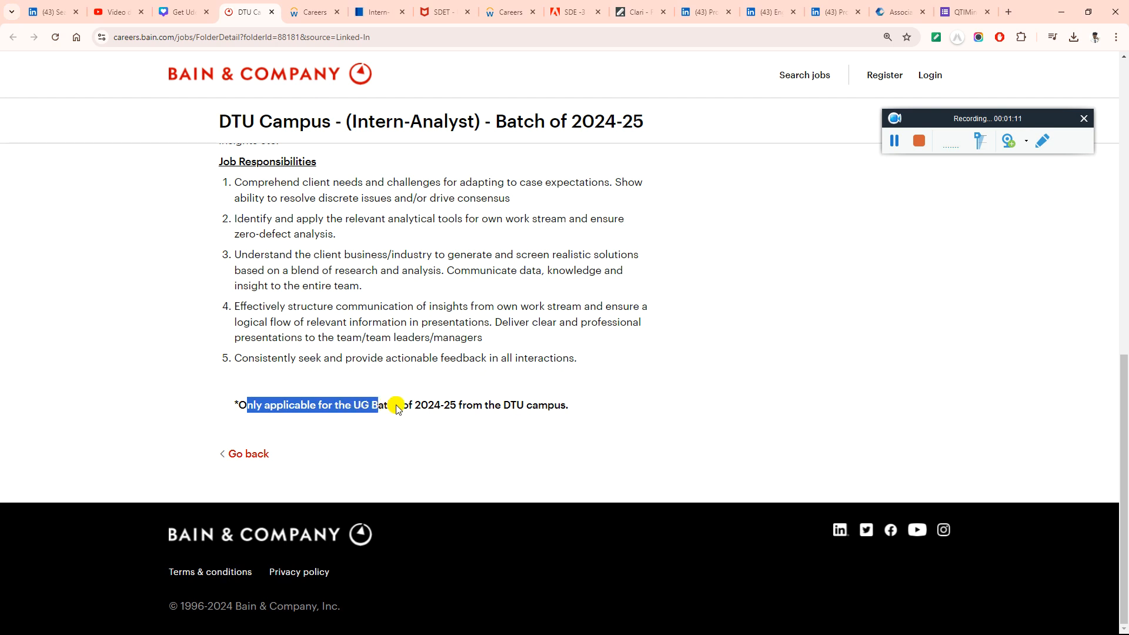
{"action": "mouse_move", "coordinate": [664, 377]}
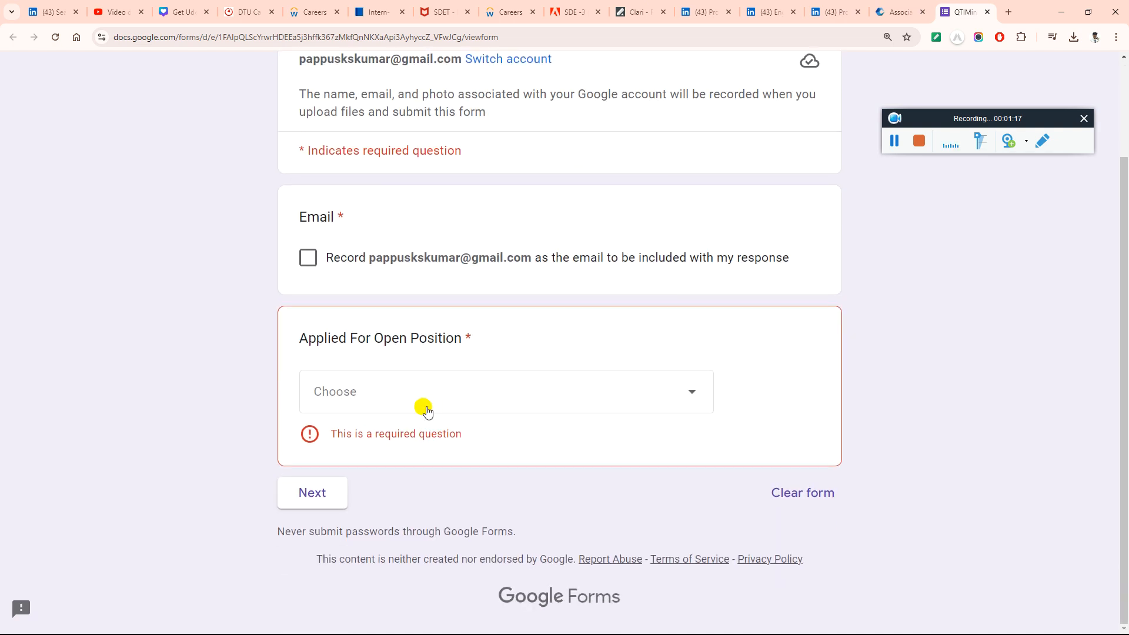
{"action": "left_click", "coordinate": [506, 390]}
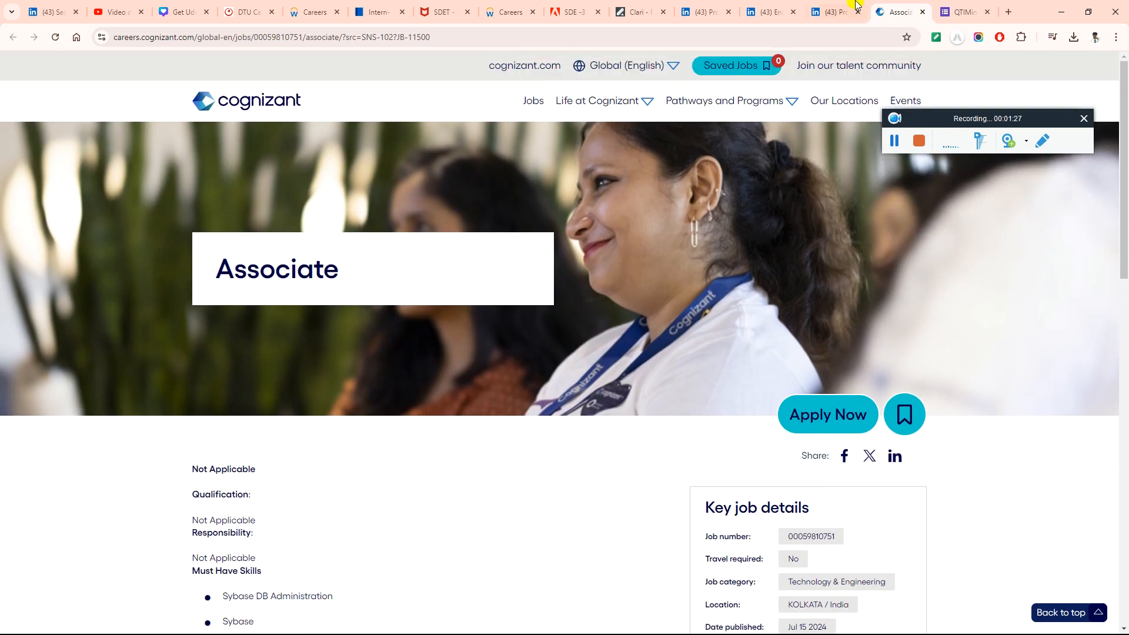
Review the Infosys BPM Data Entry posting and select the recruiter's contact address
{"action": "left_click", "coordinate": [834, 12]}
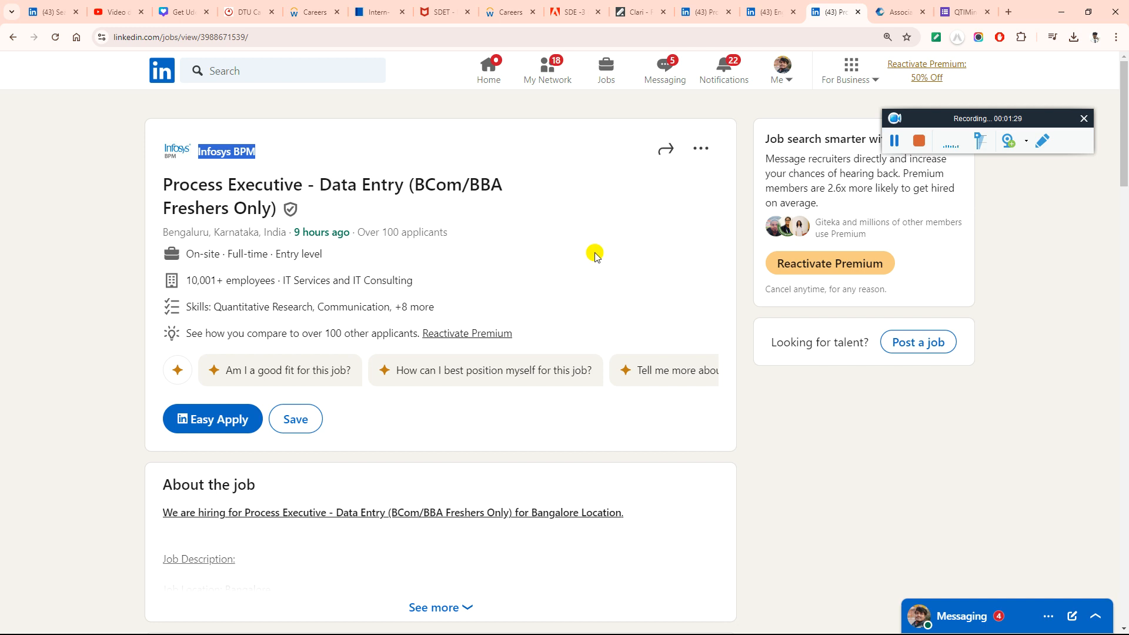
{"action": "mouse_move", "coordinate": [604, 261]}
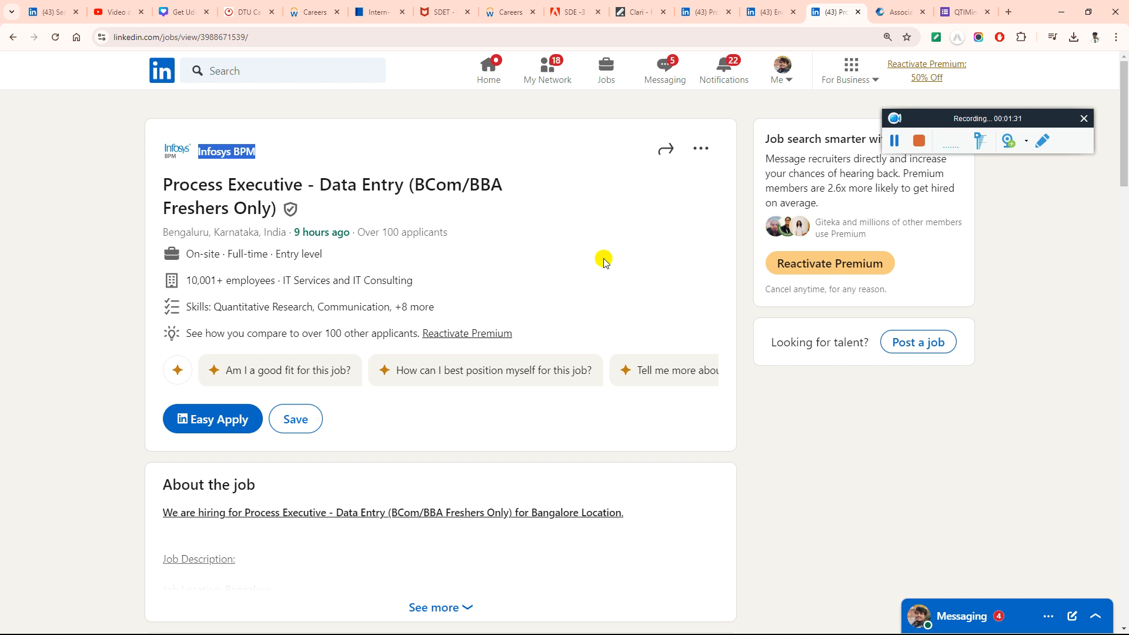
{"action": "scroll", "scroll_direction": "down", "scroll_amount": 3}
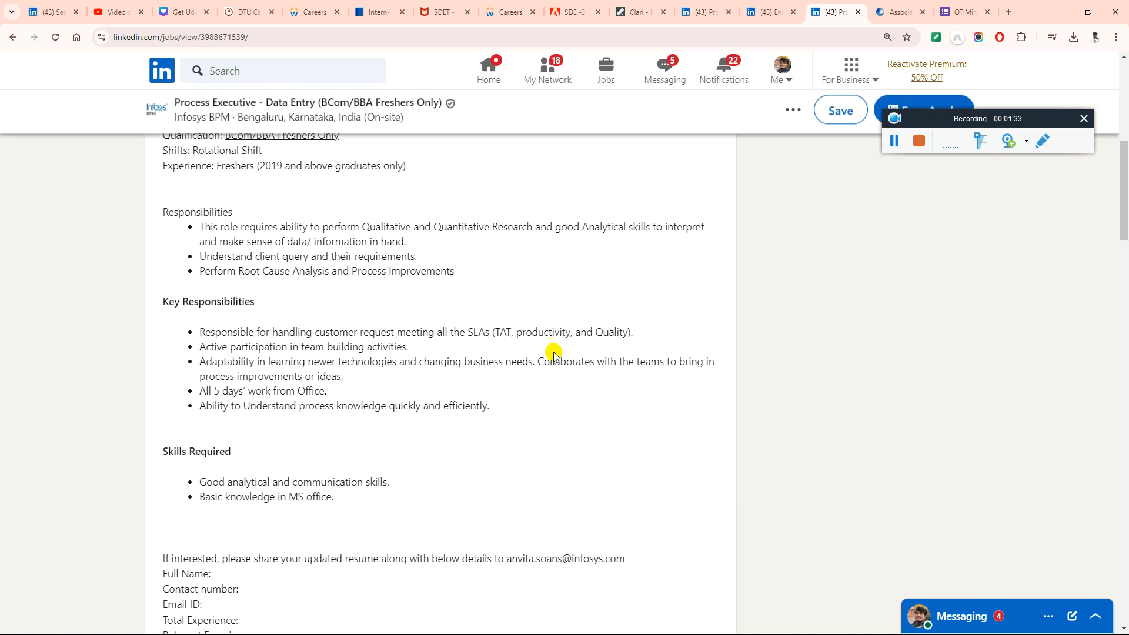
{"action": "scroll", "scroll_direction": "down", "scroll_amount": 3}
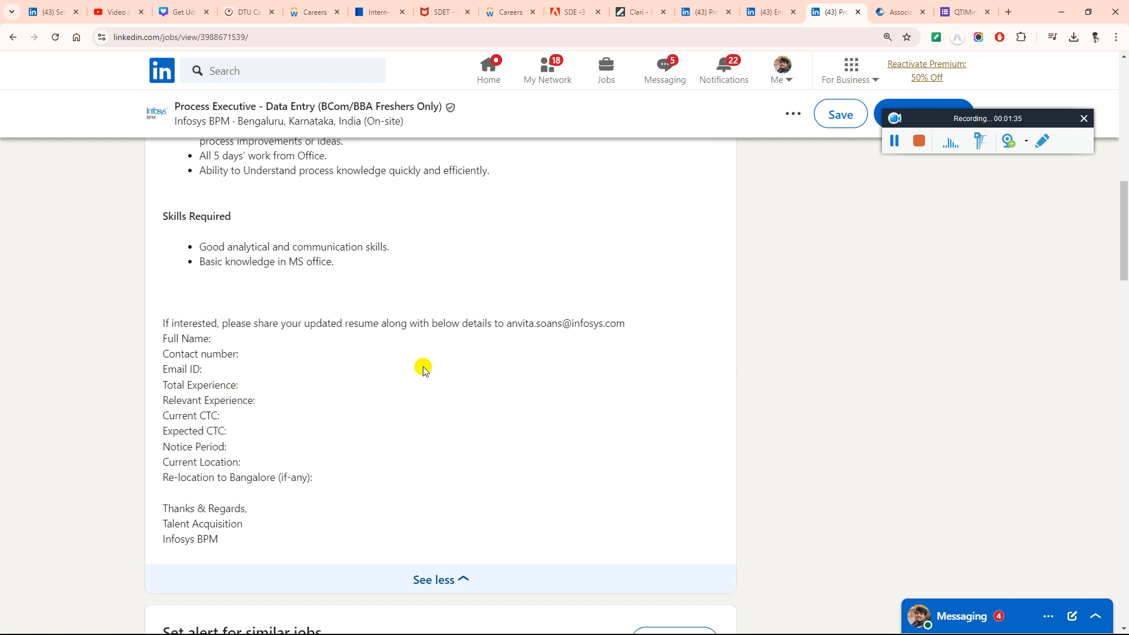
{"action": "double_click", "coordinate": [566, 322]}
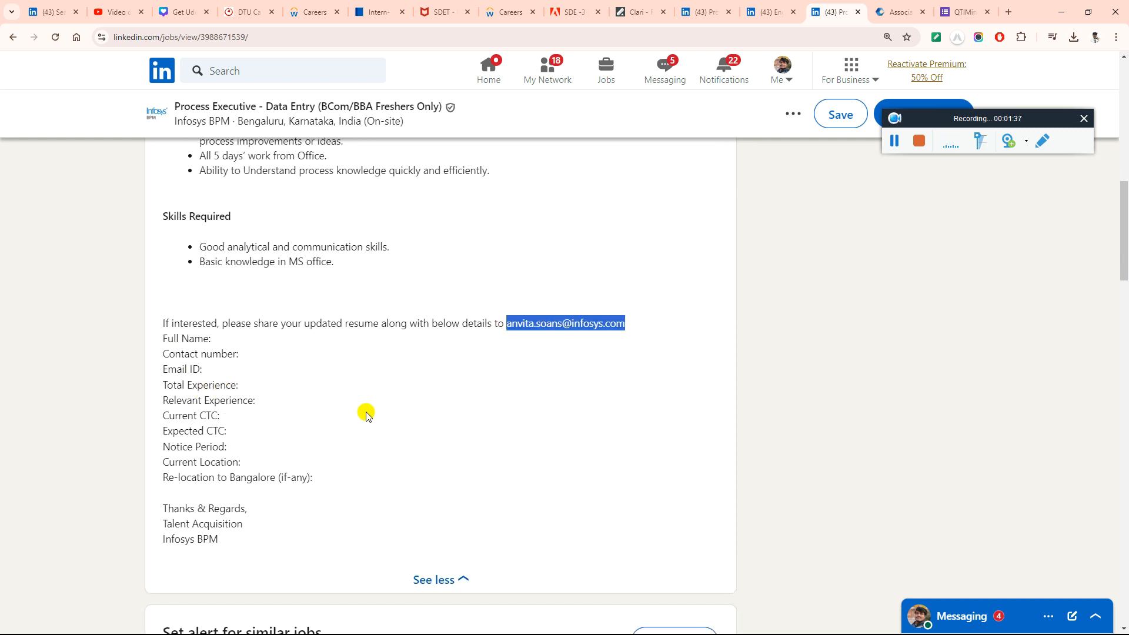
Move via the Automation Engineer tab to Wipro's Process Associate posting and select a perks line
{"action": "left_click", "coordinate": [767, 11]}
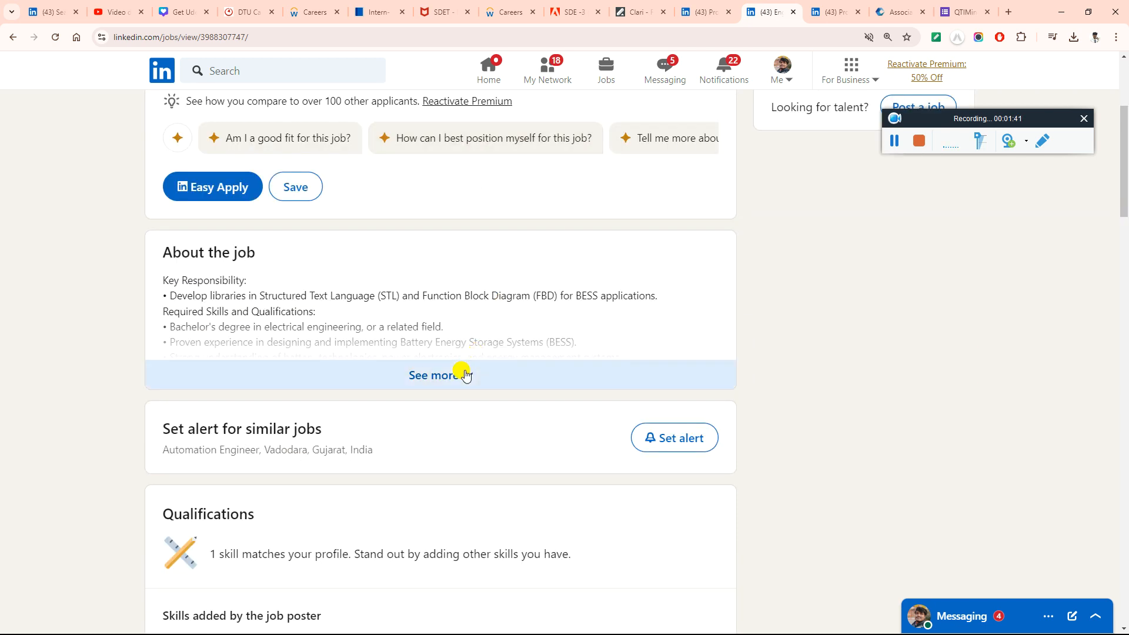
{"action": "left_click", "coordinate": [440, 374]}
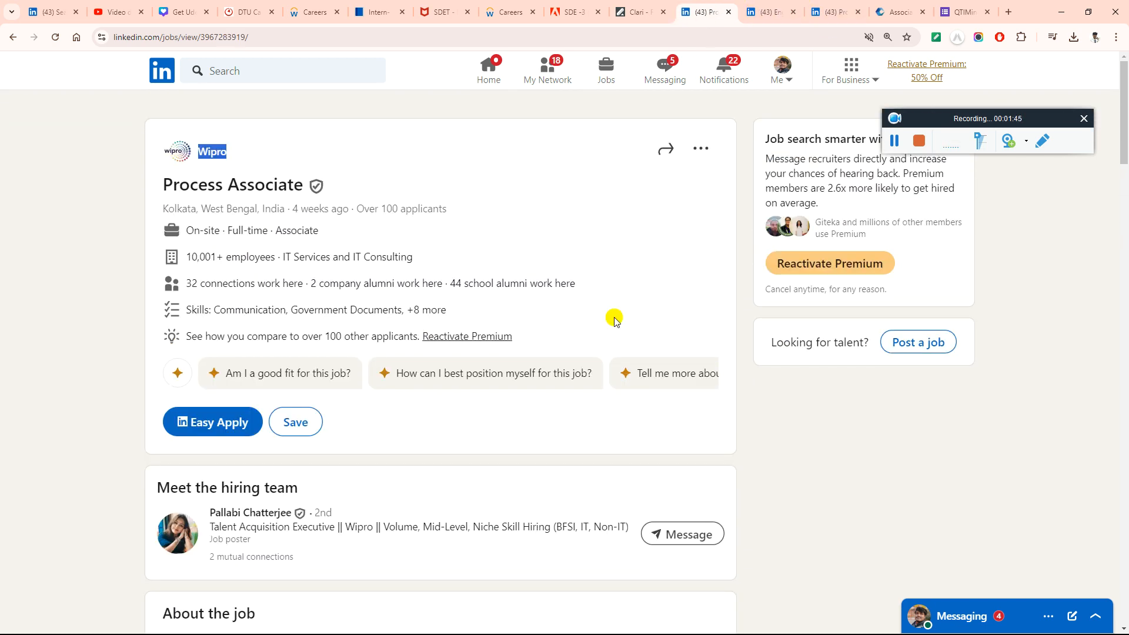
{"action": "scroll", "scroll_direction": "down", "scroll_amount": 3}
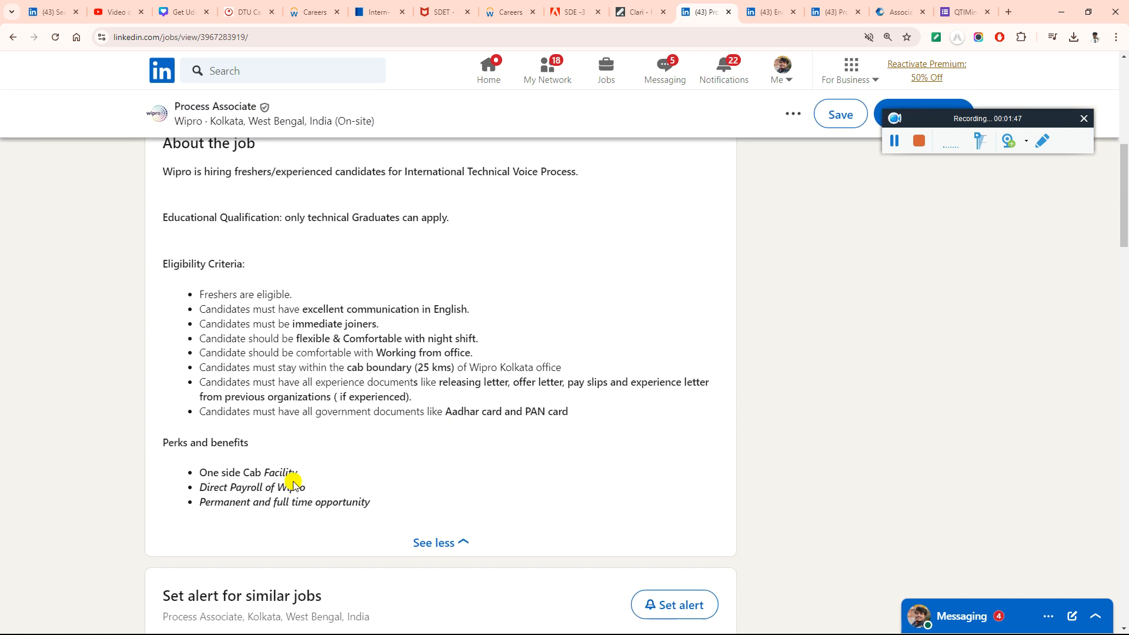
{"action": "triple_click", "coordinate": [244, 294]}
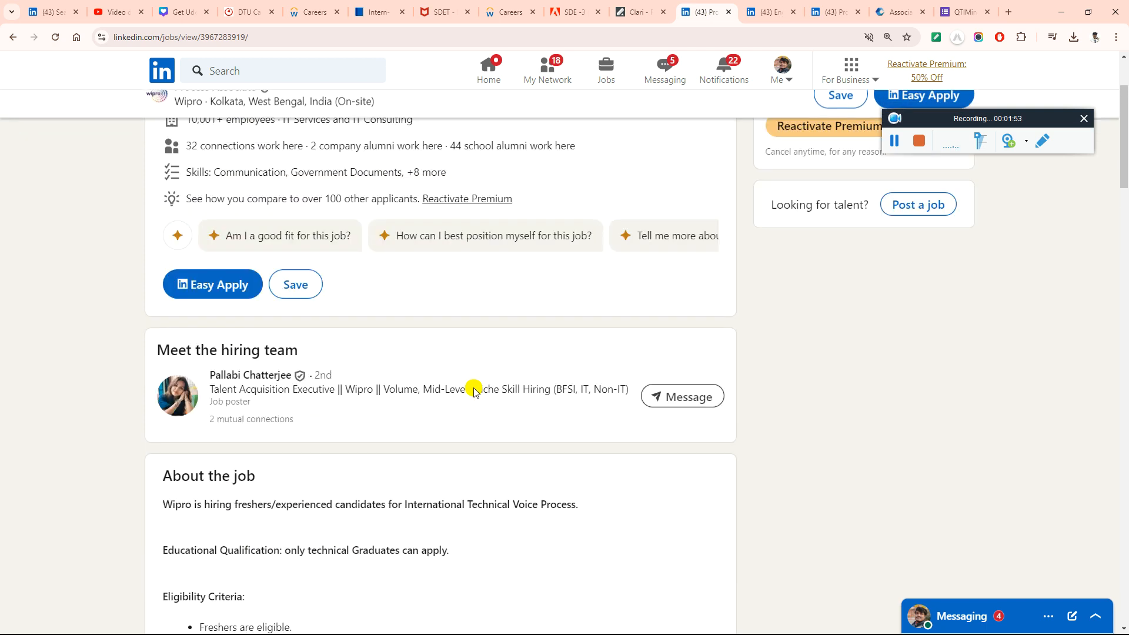
Read Clari's Frontline Support Engineer (Bengaluru) posting down through qualifications and perks
{"action": "left_click", "coordinate": [639, 12]}
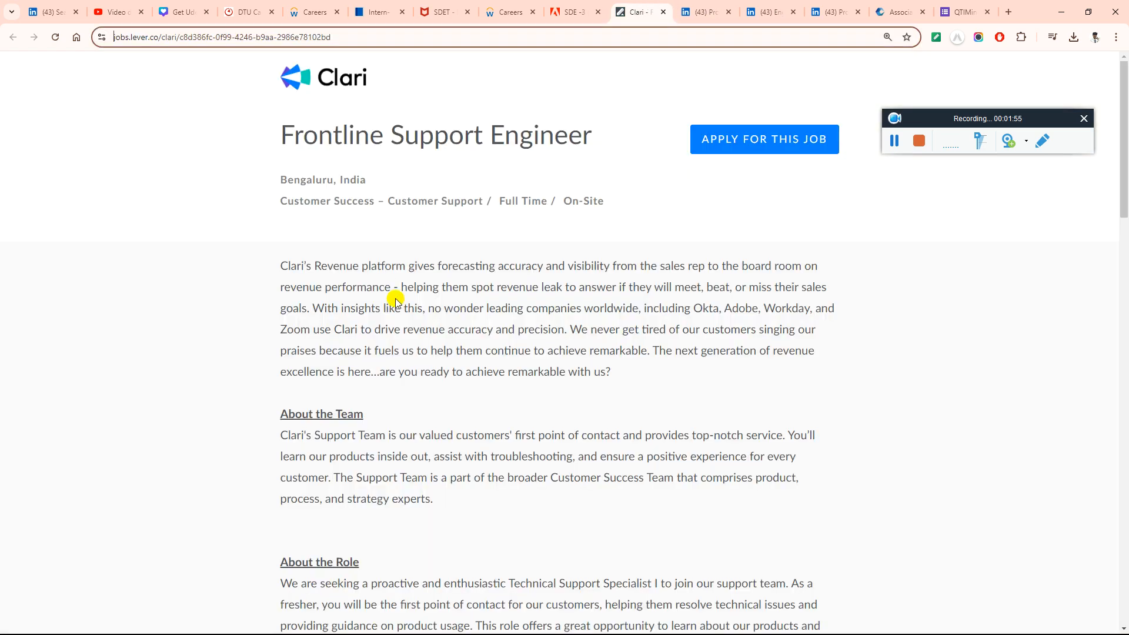
{"action": "mouse_move", "coordinate": [541, 345]}
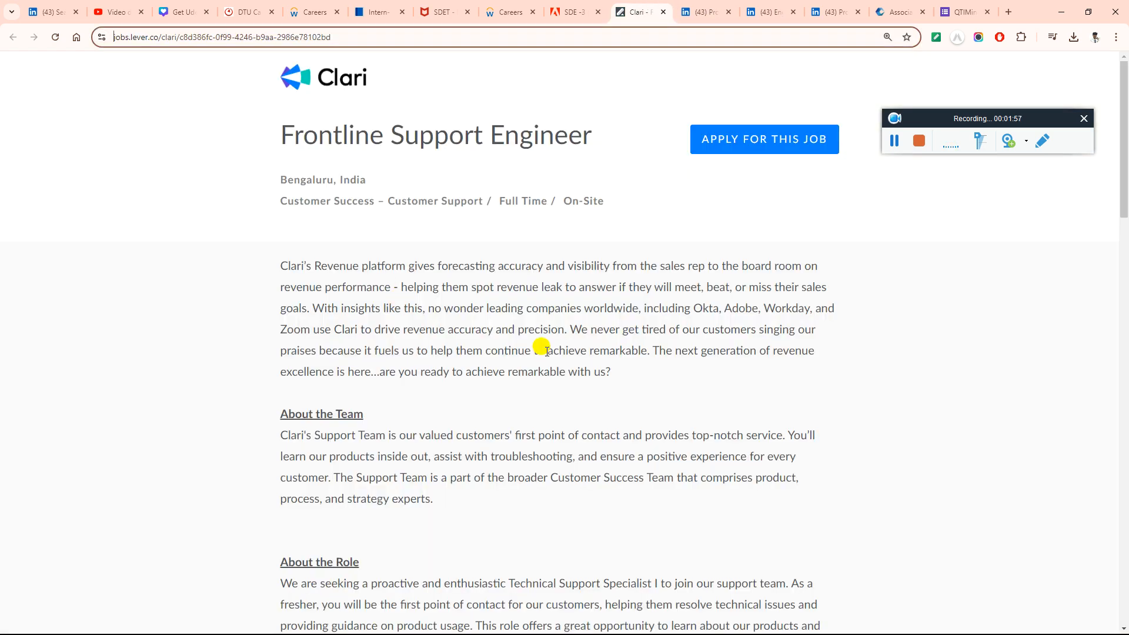
{"action": "scroll", "scroll_direction": "down", "scroll_amount": 3}
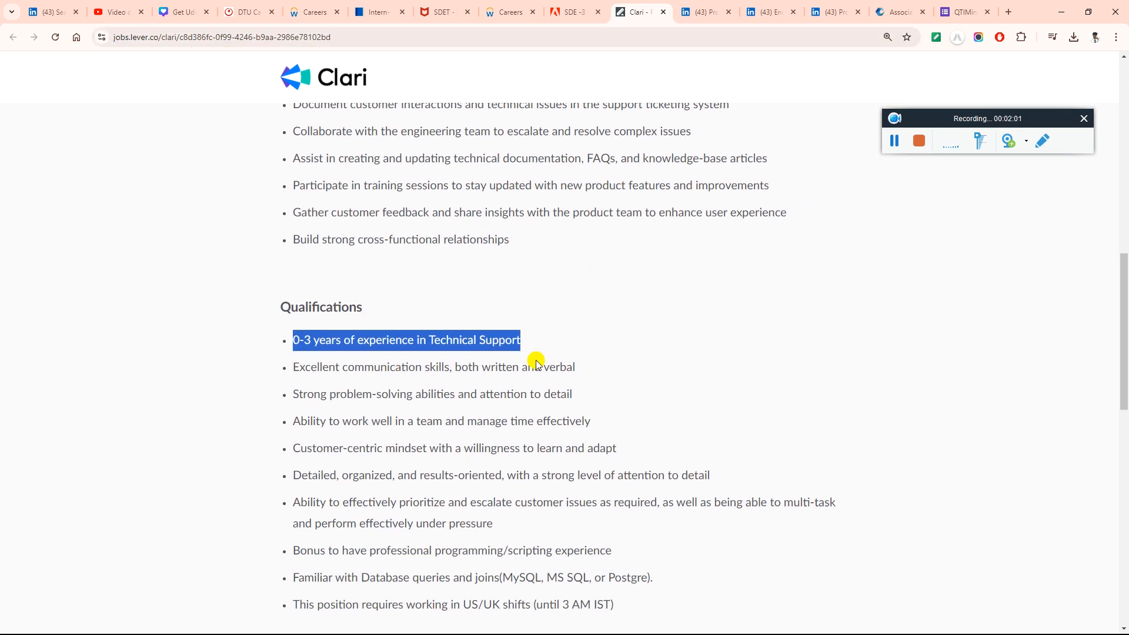
{"action": "scroll", "scroll_direction": "down", "scroll_amount": 3}
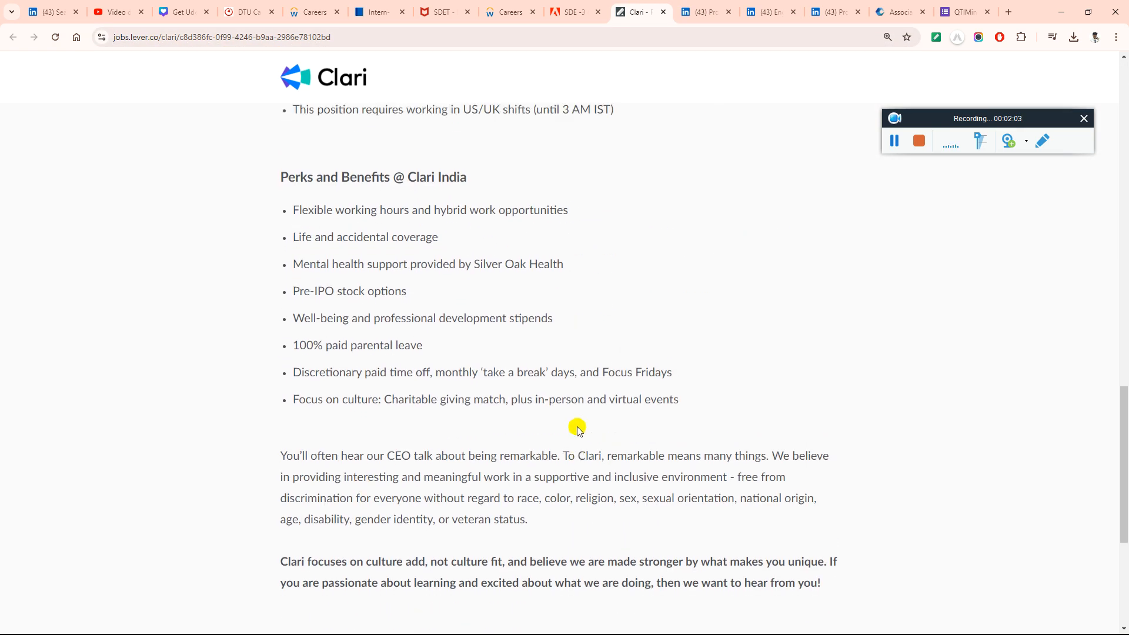
Review Adobe's SDE-3 Full Stack listing, then McAfee's remote SDET posting and its requirements
{"action": "left_click", "coordinate": [571, 12]}
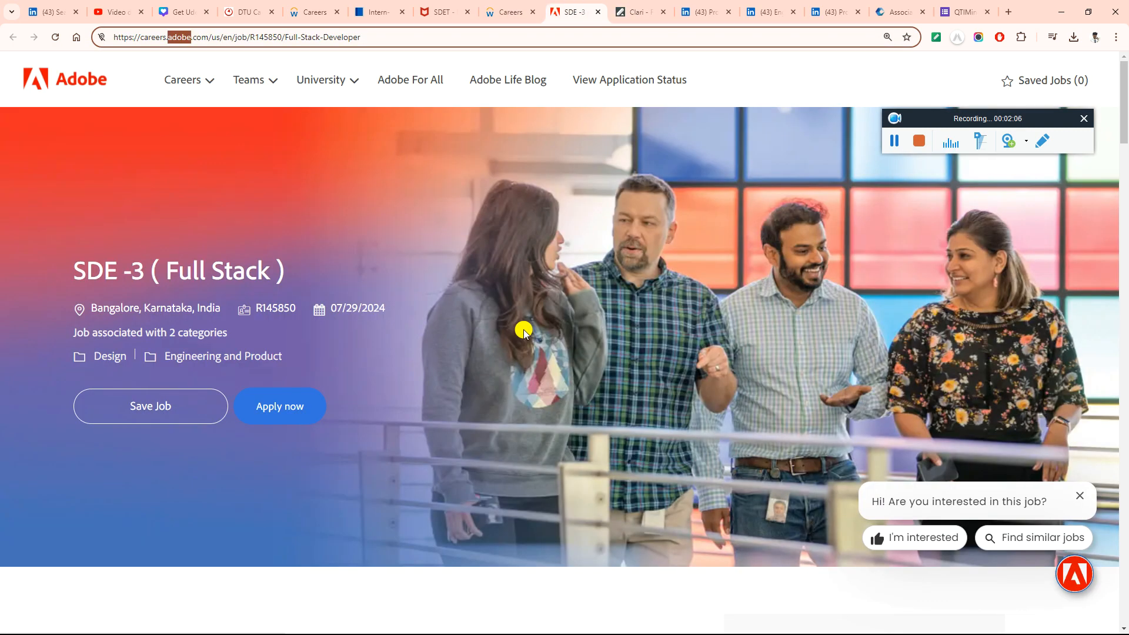
{"action": "scroll", "scroll_direction": "down", "scroll_amount": 3}
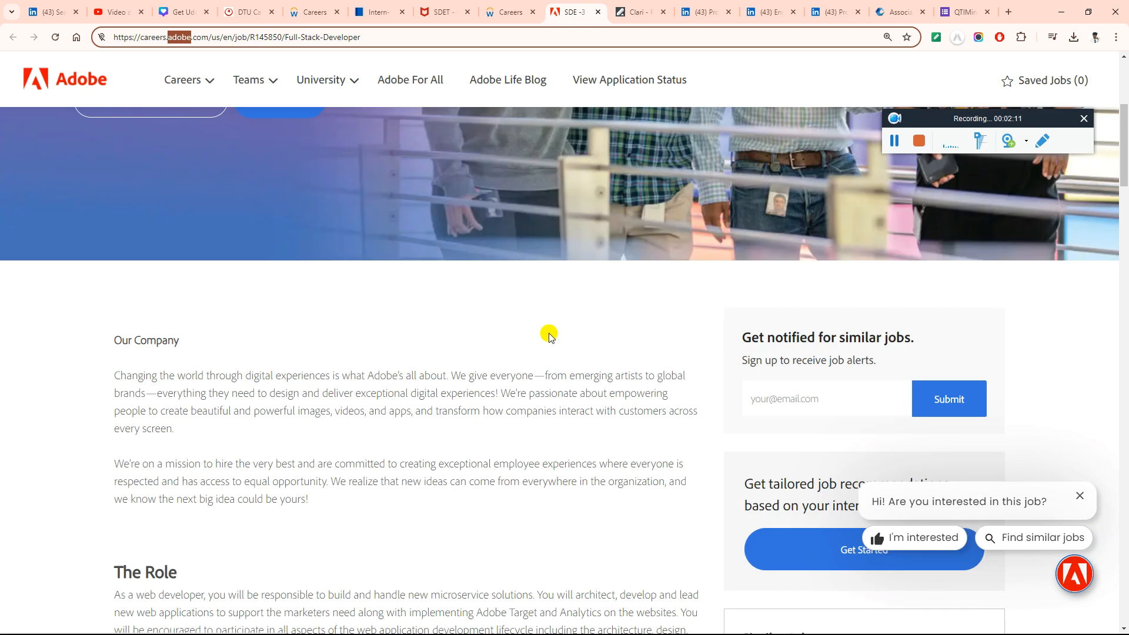
{"action": "left_click", "coordinate": [508, 12]}
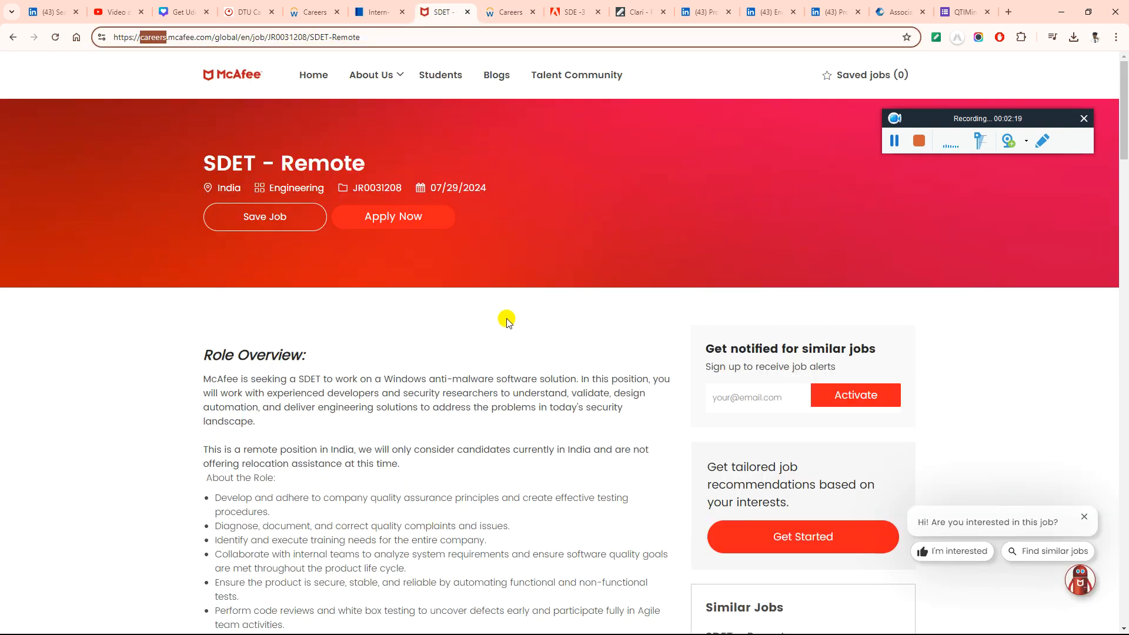
{"action": "scroll", "scroll_direction": "down", "scroll_amount": 3}
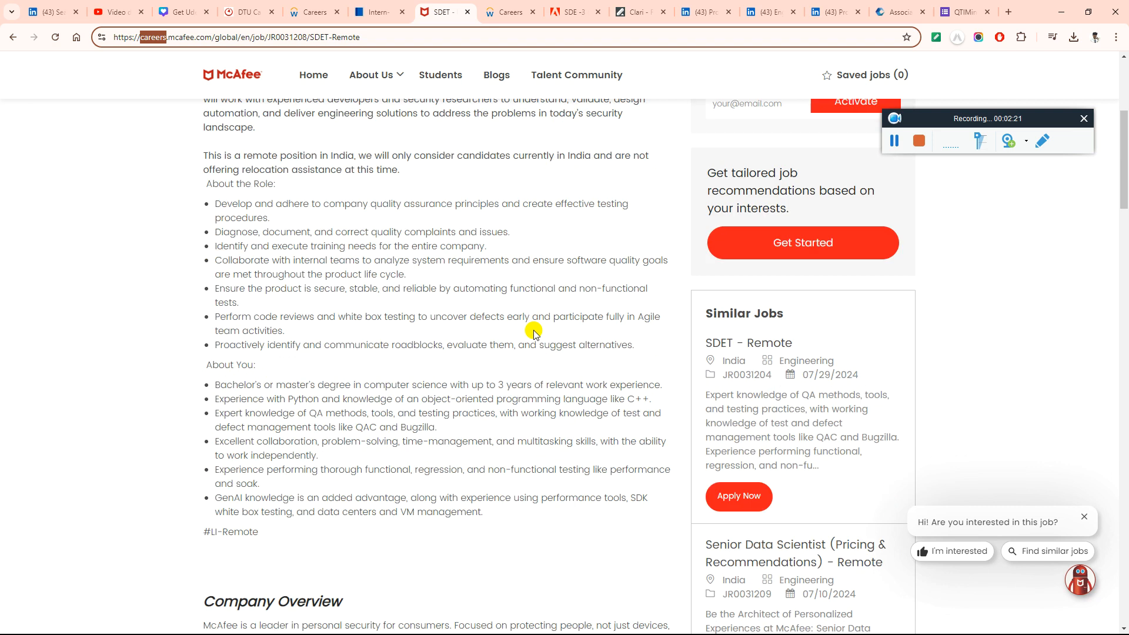
Read KPMG's Intern DT-TRA Gurgaon posting down to its job info section
{"action": "left_click", "coordinate": [378, 12]}
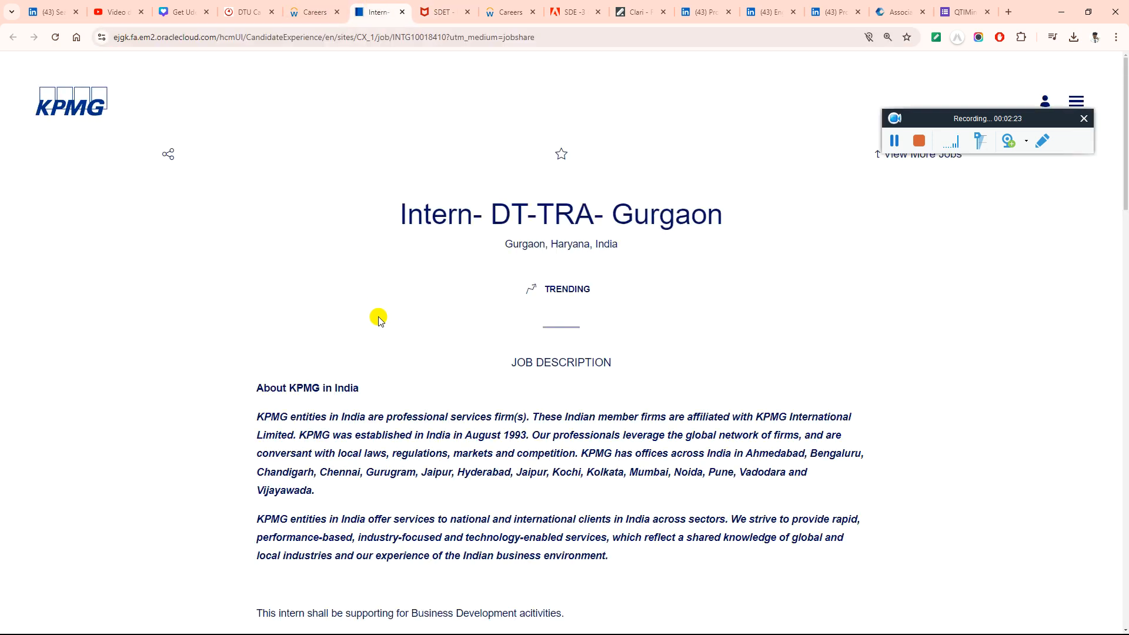
{"action": "scroll", "scroll_direction": "down", "scroll_amount": 3}
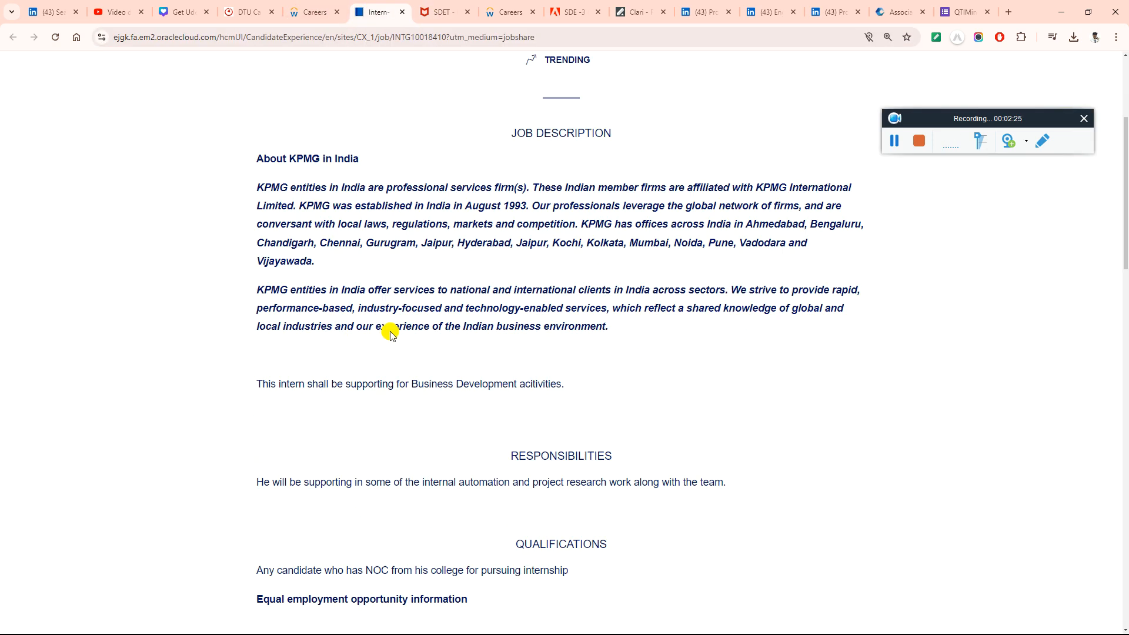
{"action": "scroll", "scroll_direction": "down", "scroll_amount": 3}
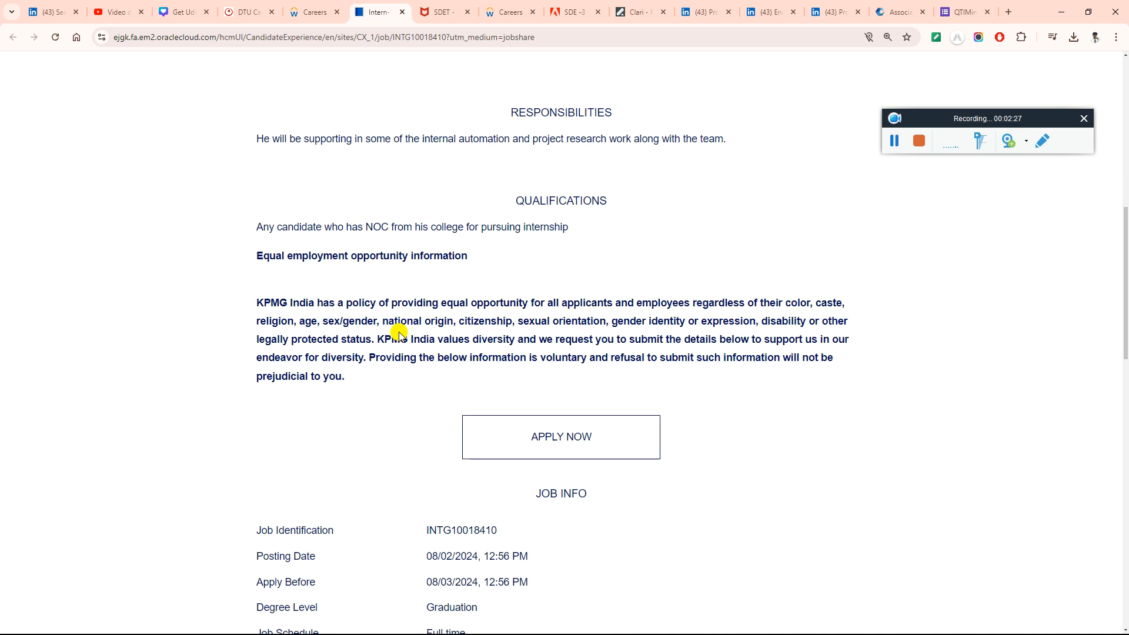
{"action": "scroll", "scroll_direction": "down", "scroll_amount": 3}
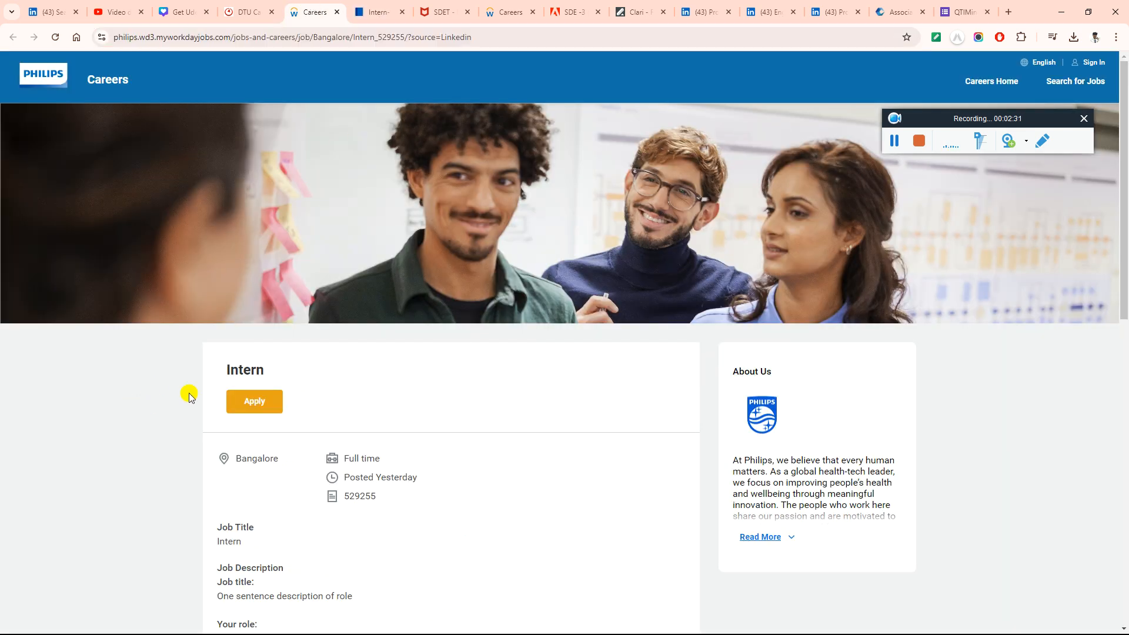
{"action": "scroll", "scroll_direction": "down", "scroll_amount": 3}
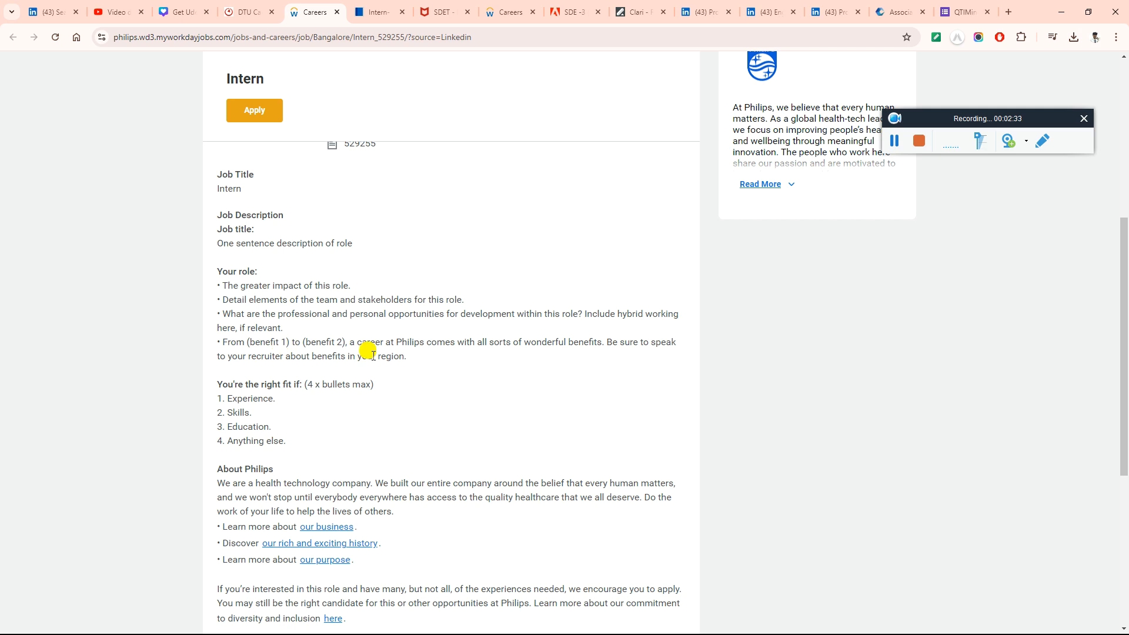